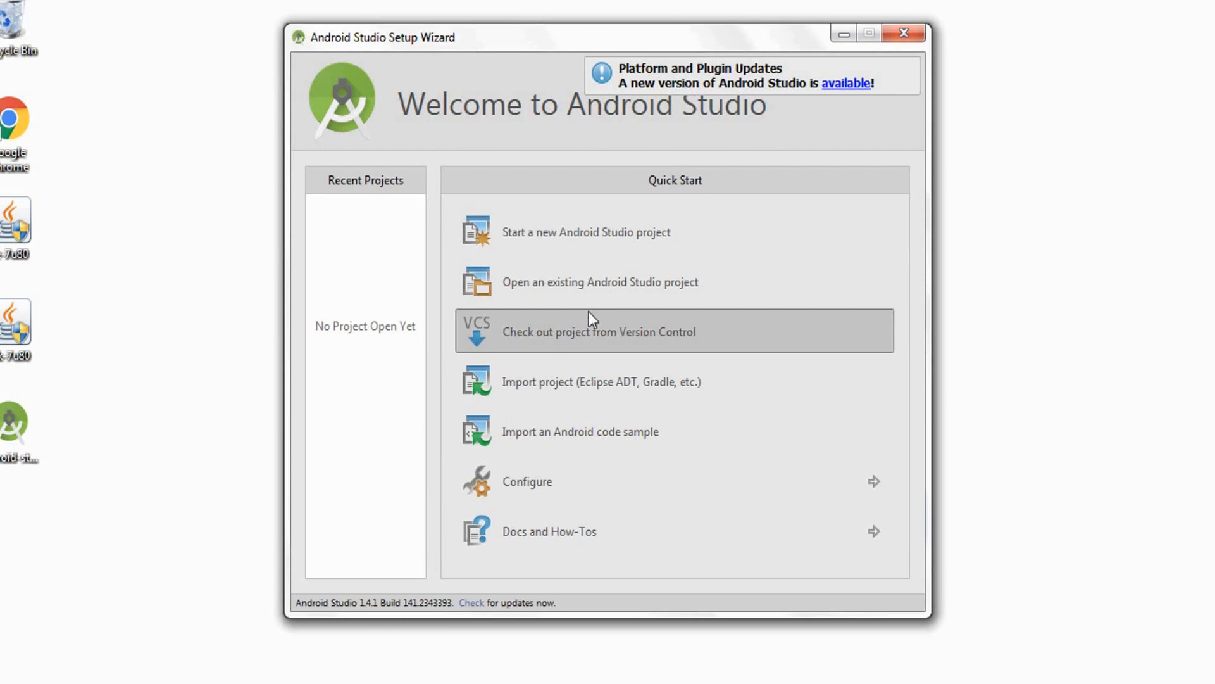
{"action": "mouse_move", "coordinate": [352, 267]}
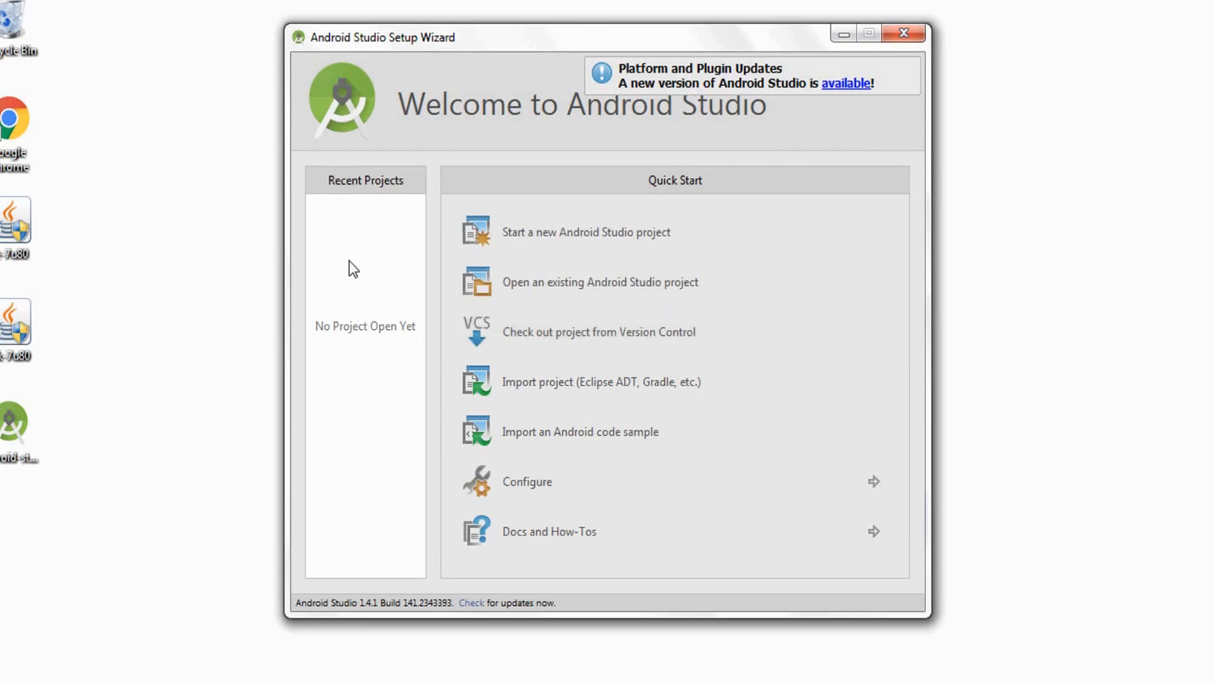
{"action": "mouse_move", "coordinate": [410, 262]}
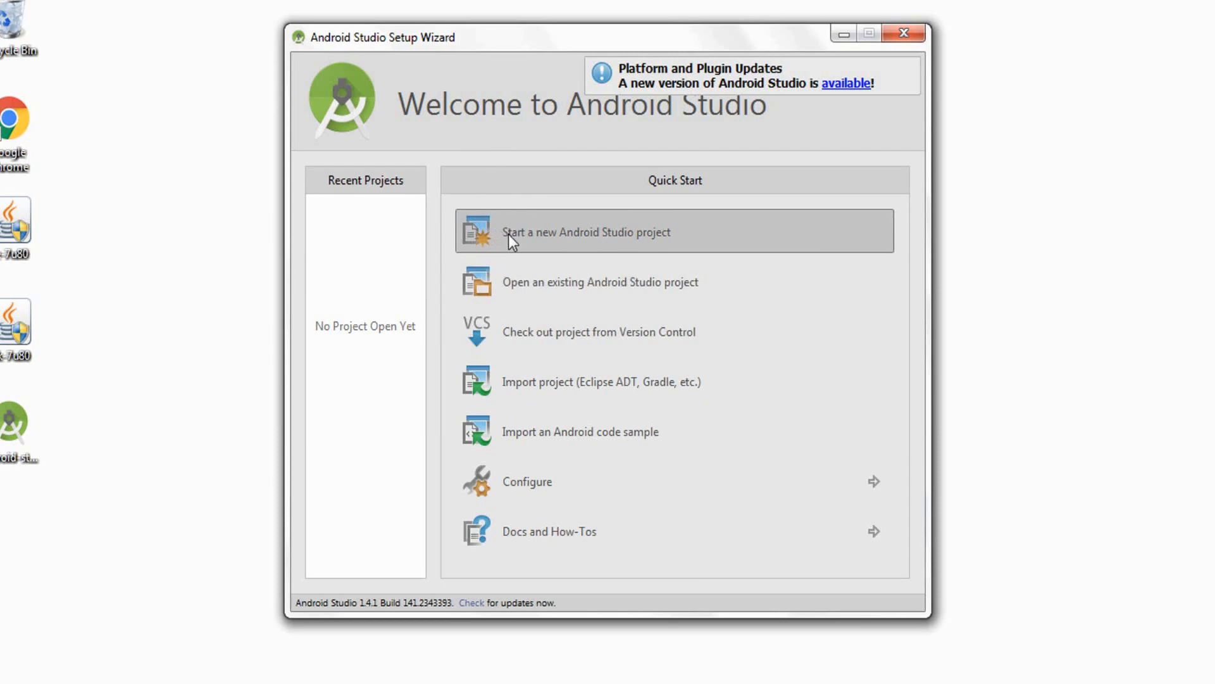
{"action": "mouse_move", "coordinate": [571, 244]}
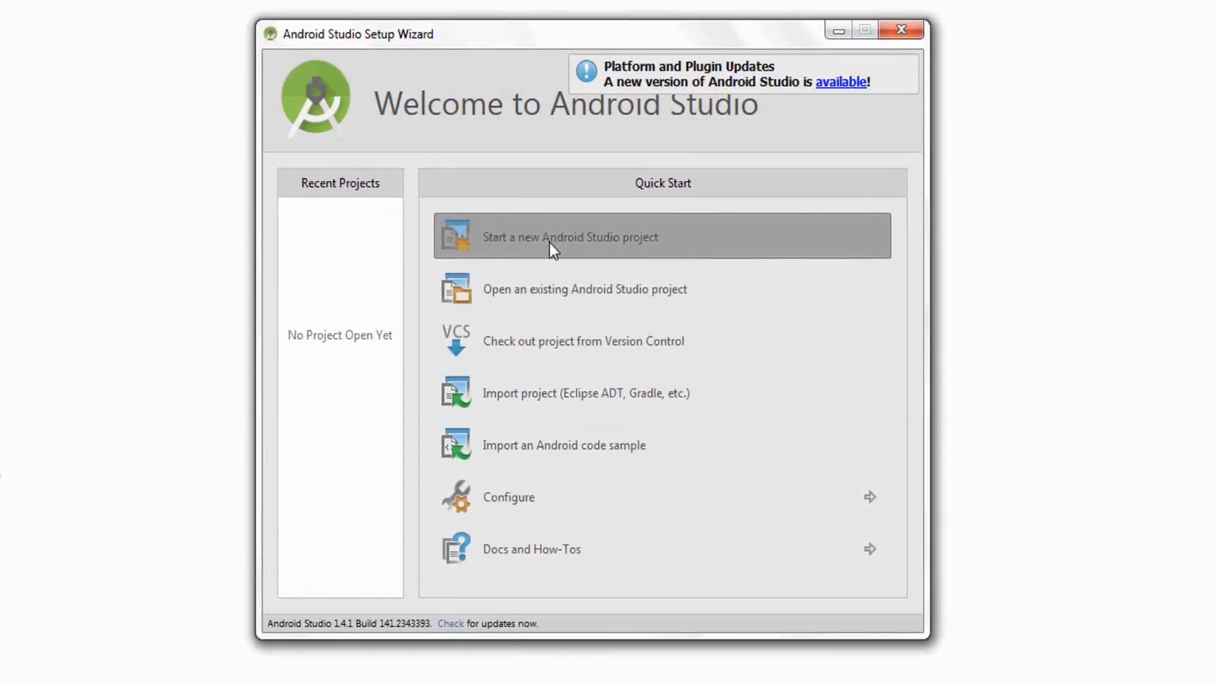
Start a new Android Studio project named 'Hello World'
{"action": "left_click", "coordinate": [569, 236]}
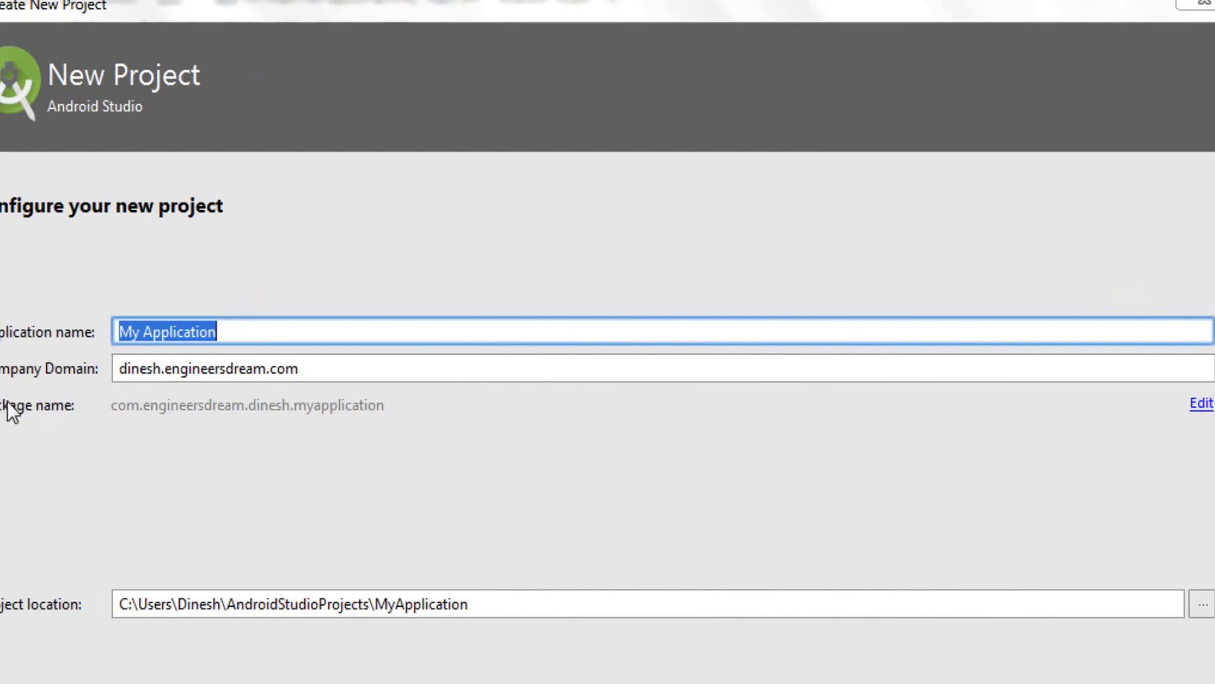
{"action": "mouse_move", "coordinate": [91, 615]}
{"action": "type", "text": "Hello W"}
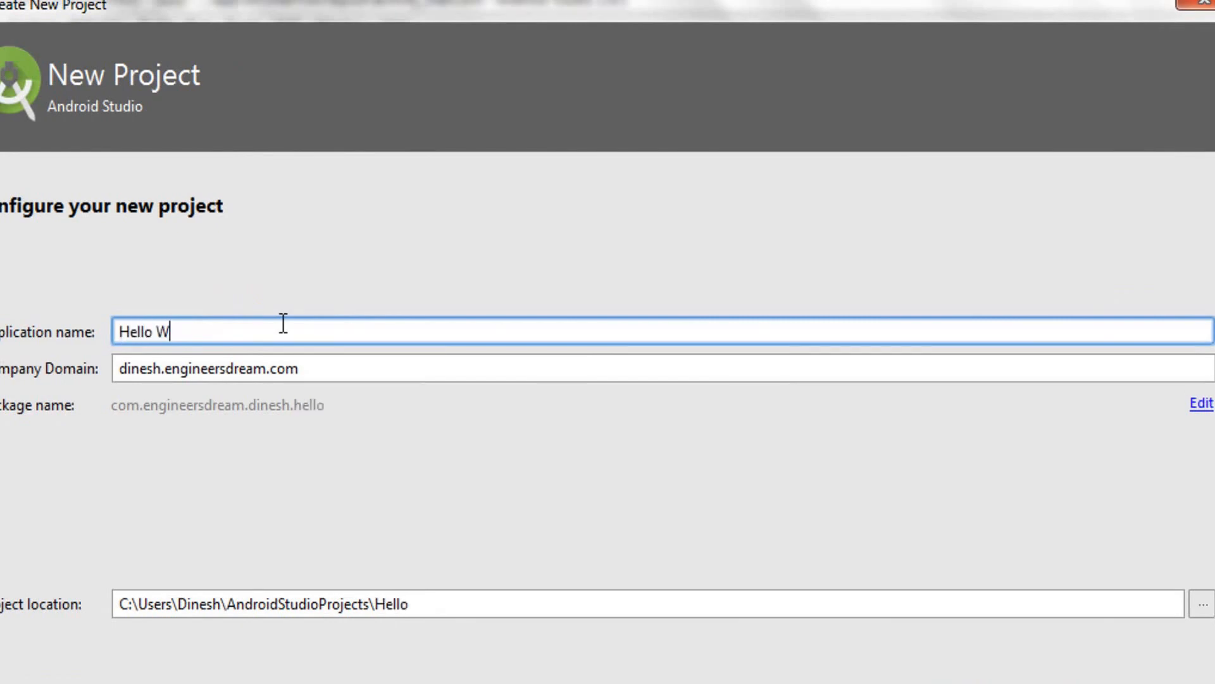
{"action": "type", "text": "orld"}
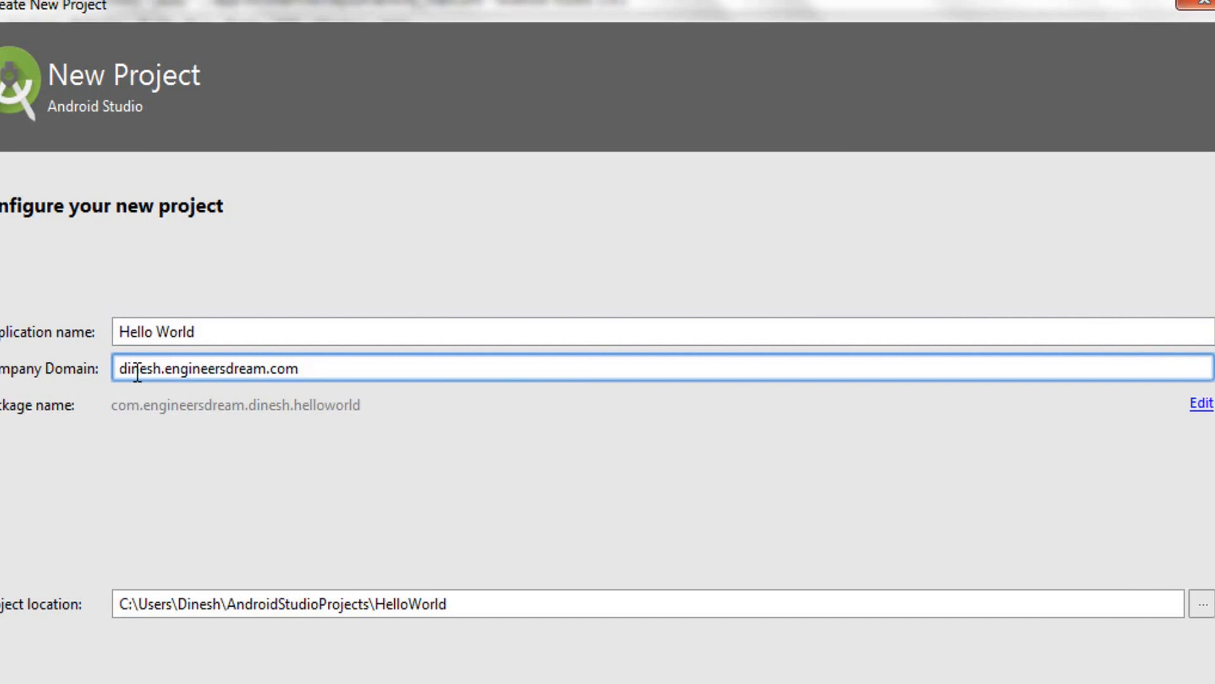
Change the company domain to engineersdream.com, giving package com.engineersdream.helloworld
{"action": "type", "text": "en"}
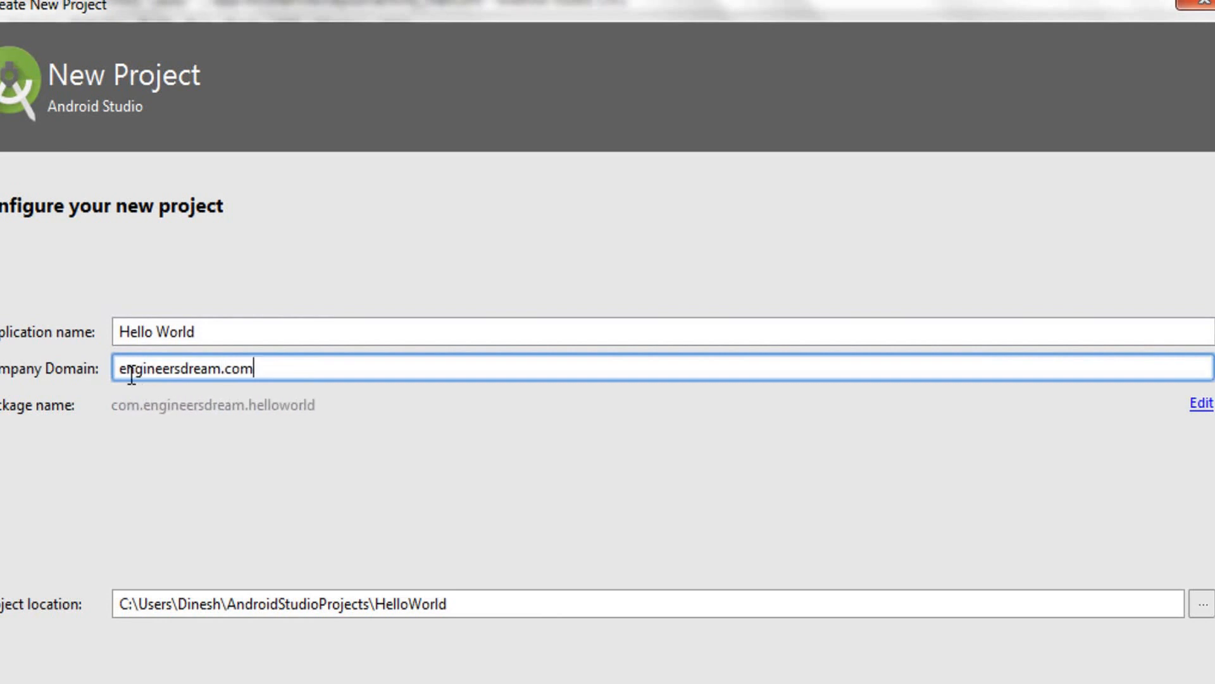
{"action": "type", "text": "r"}
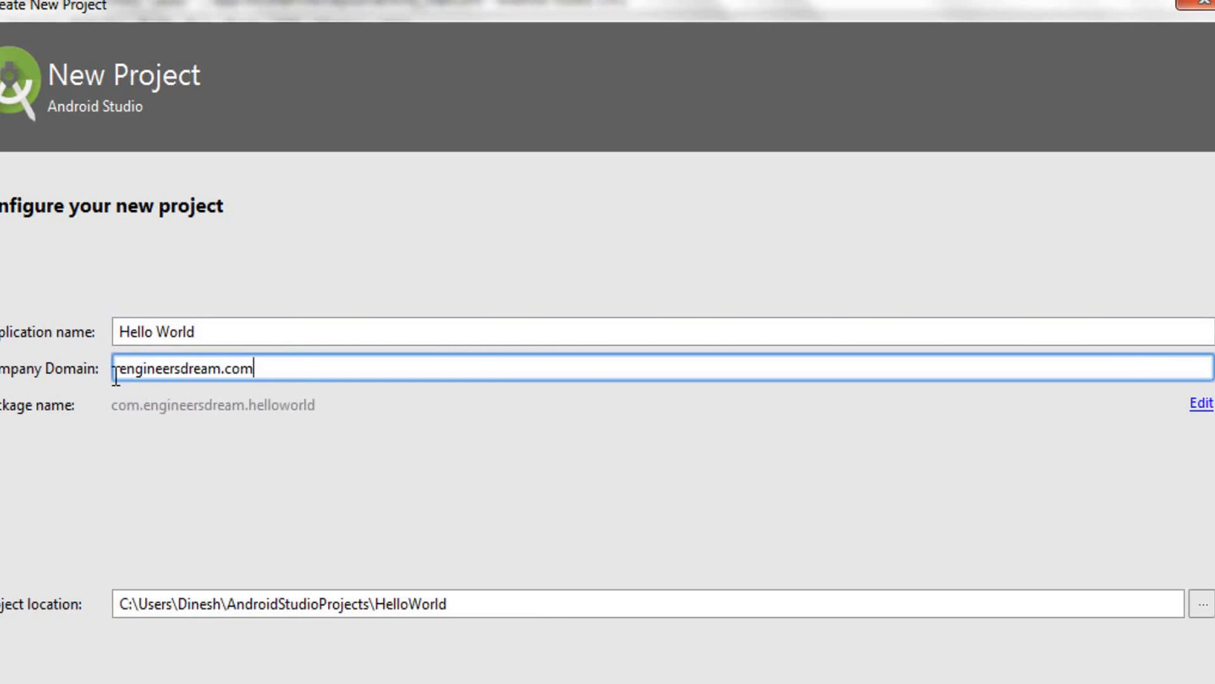
{"action": "key", "text": "BackSpace"}
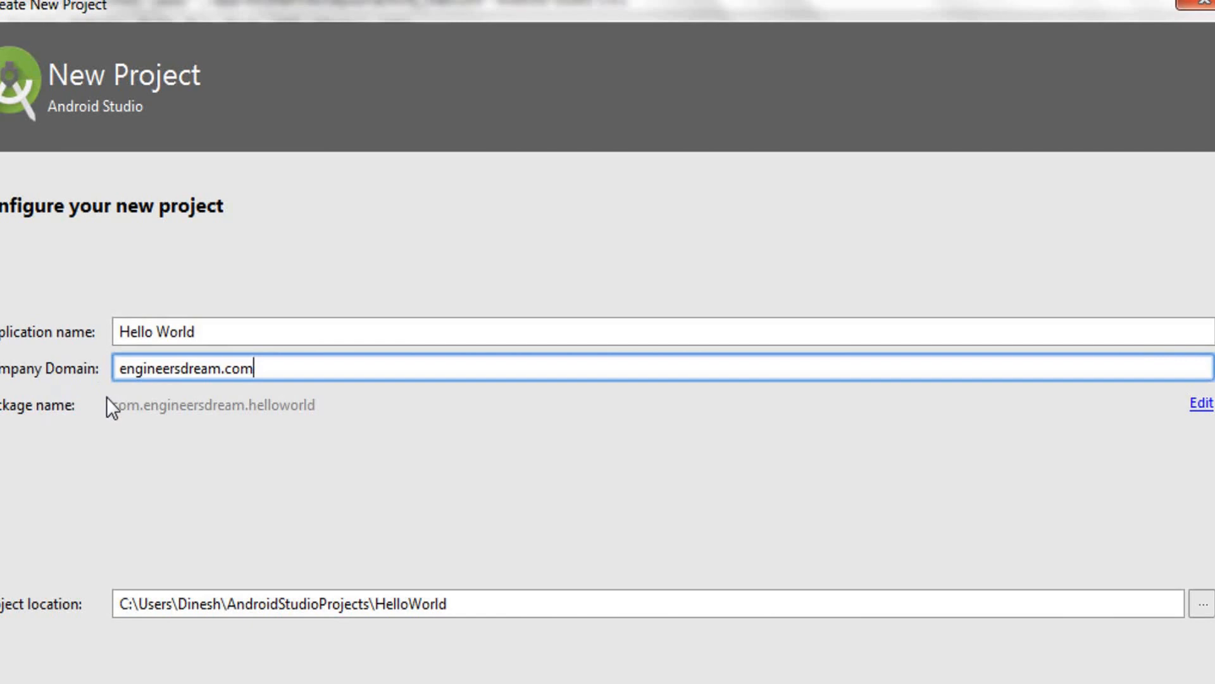
{"action": "mouse_move", "coordinate": [155, 422]}
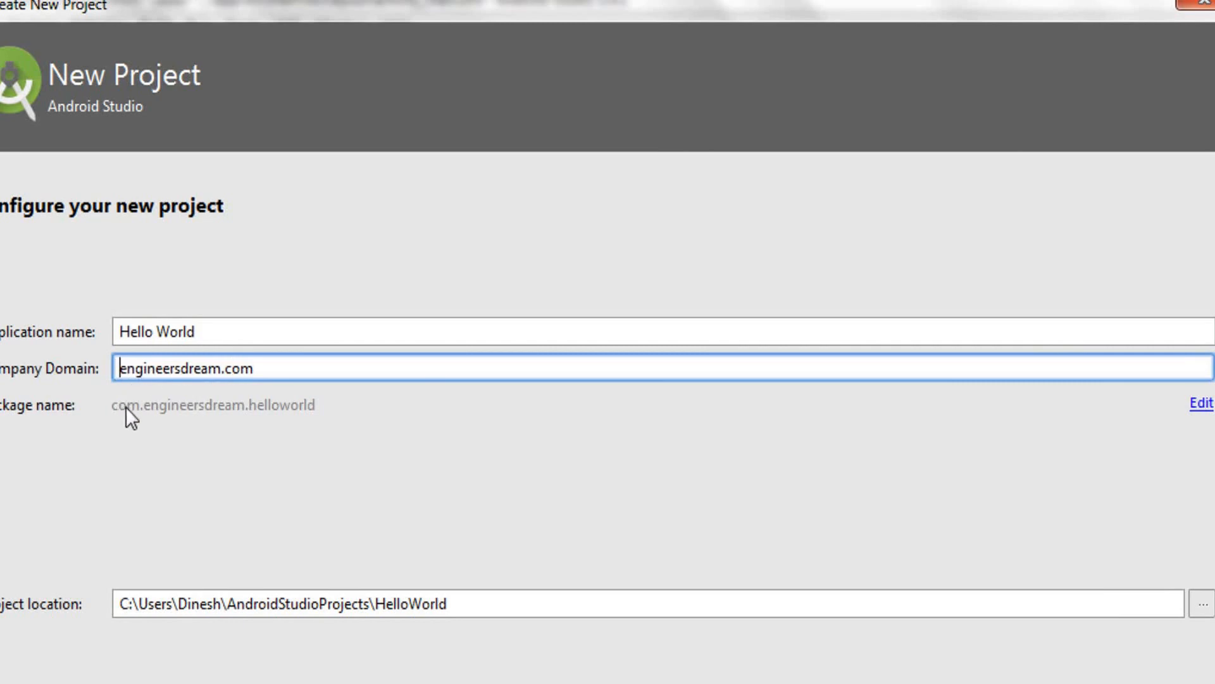
{"action": "mouse_move", "coordinate": [186, 425]}
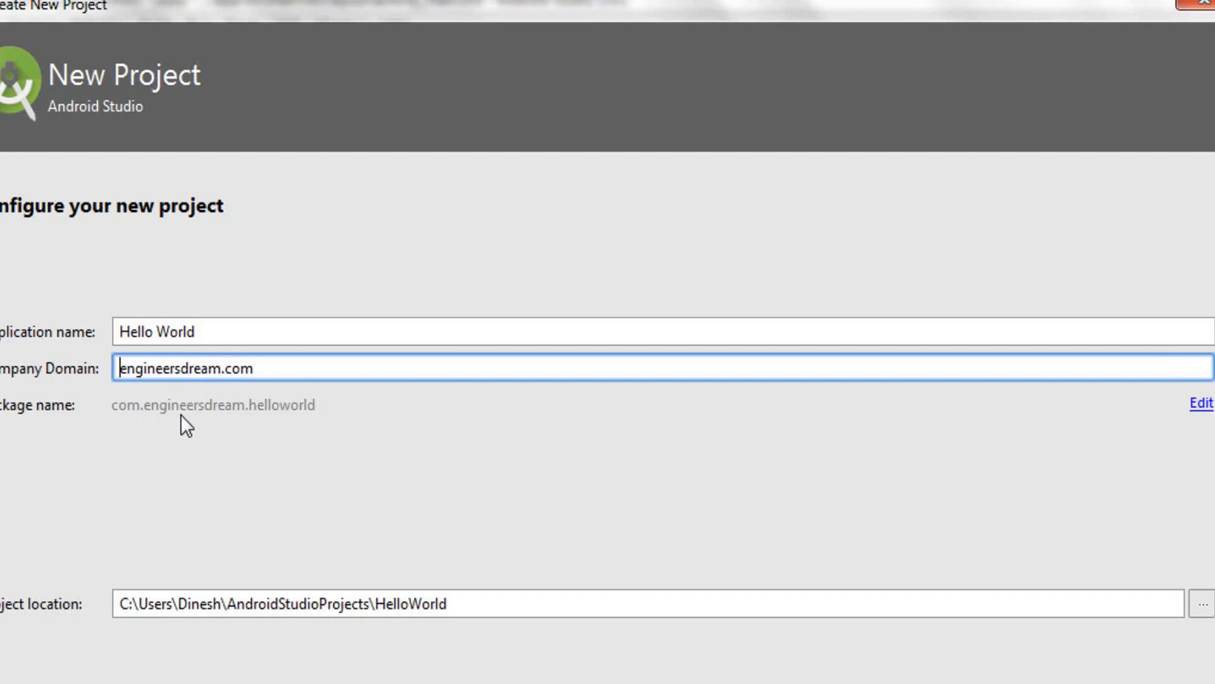
{"action": "mouse_move", "coordinate": [243, 413]}
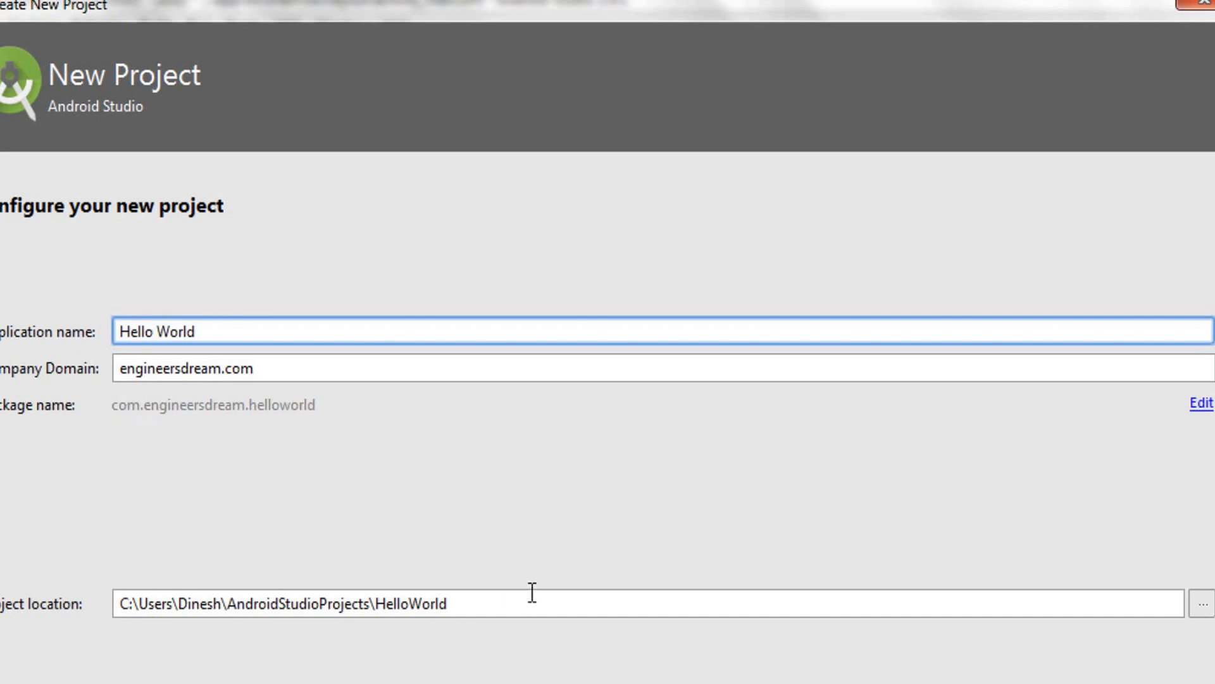
{"action": "mouse_move", "coordinate": [961, 638]}
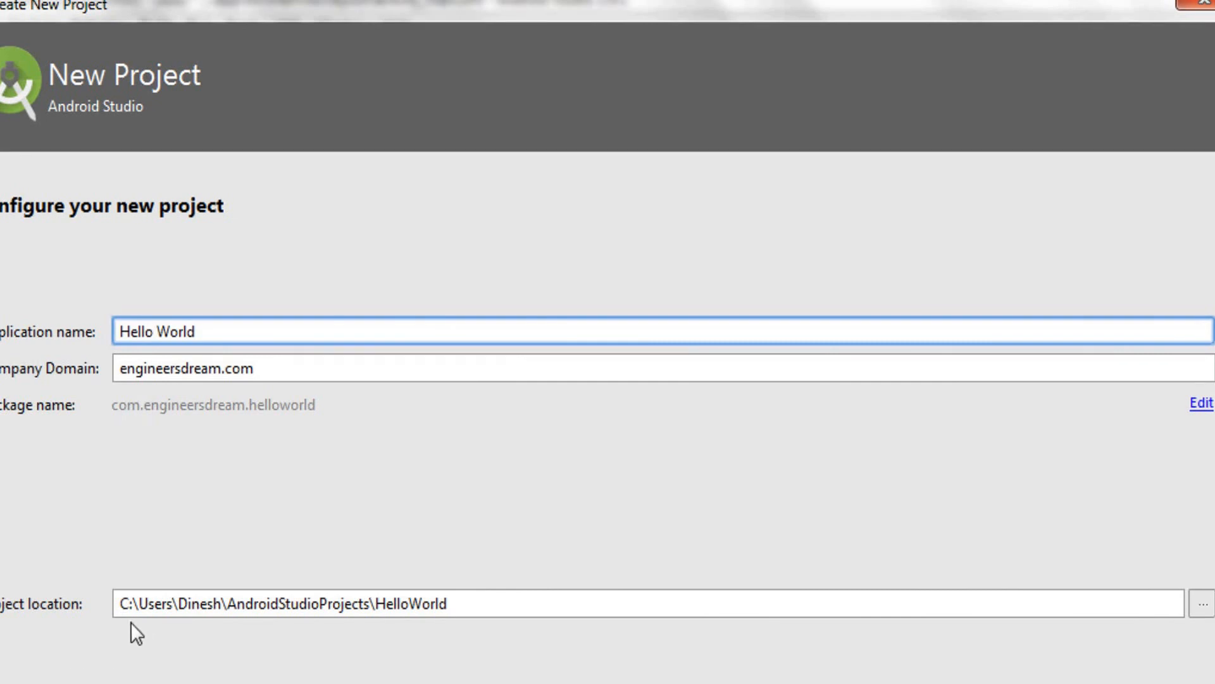
{"action": "mouse_move", "coordinate": [193, 630]}
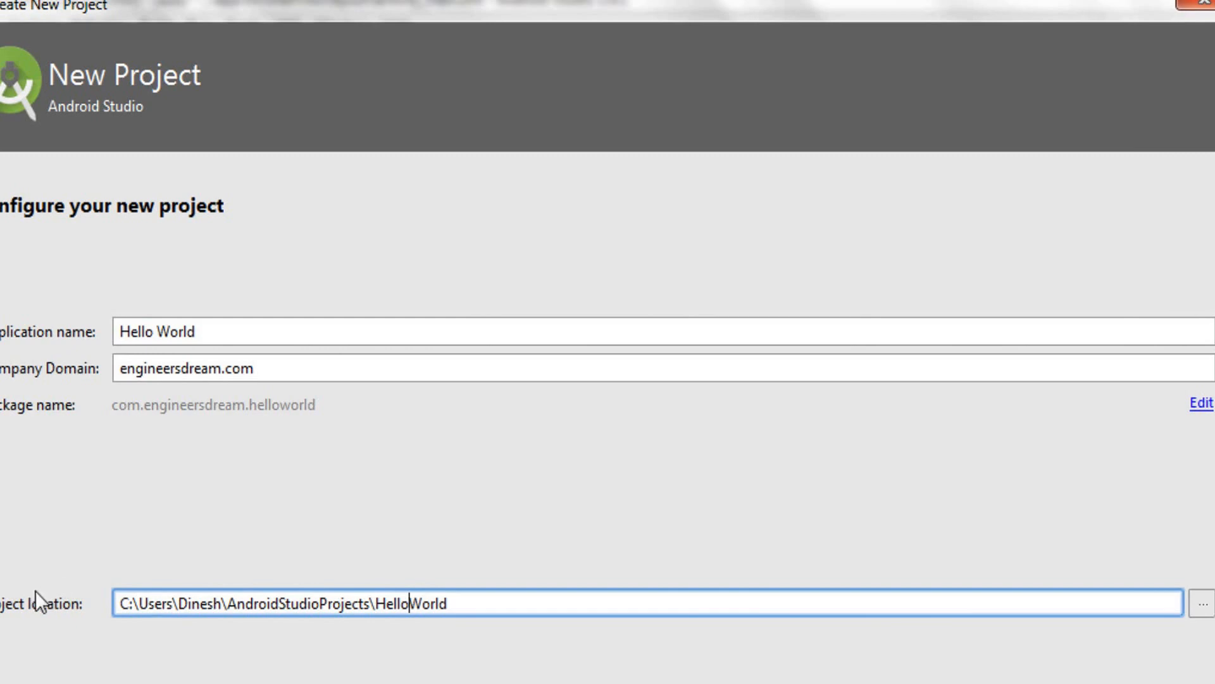
{"action": "mouse_move", "coordinate": [63, 622]}
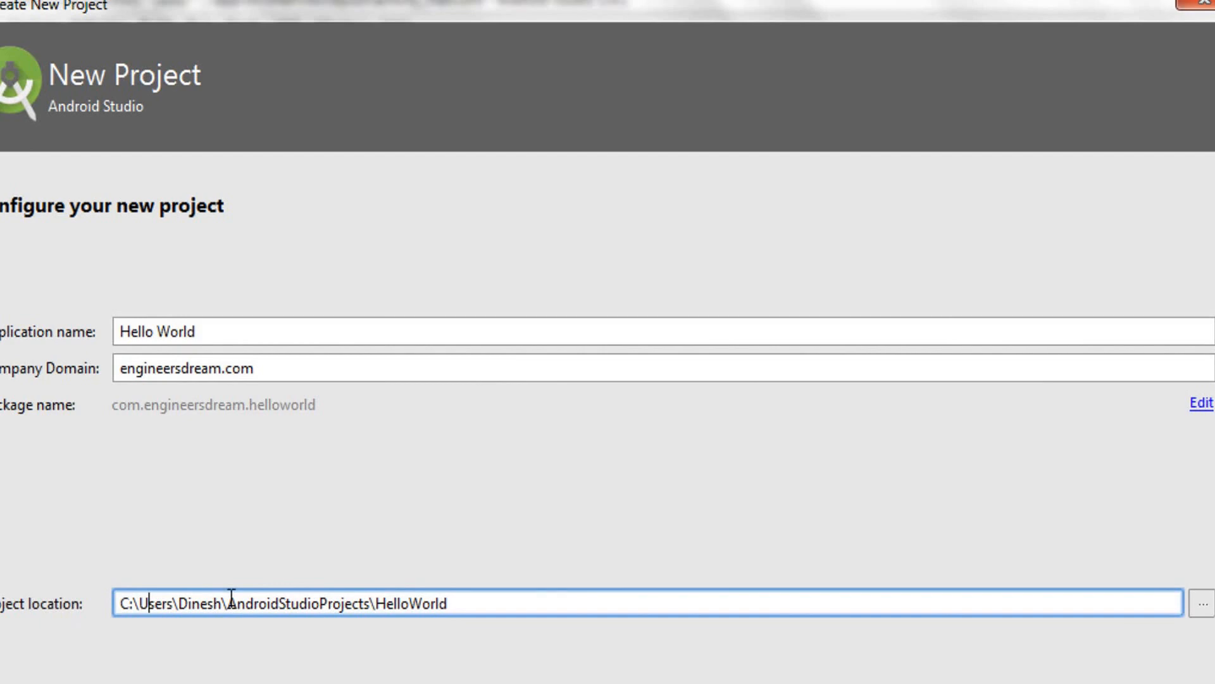
{"action": "mouse_move", "coordinate": [1206, 601]}
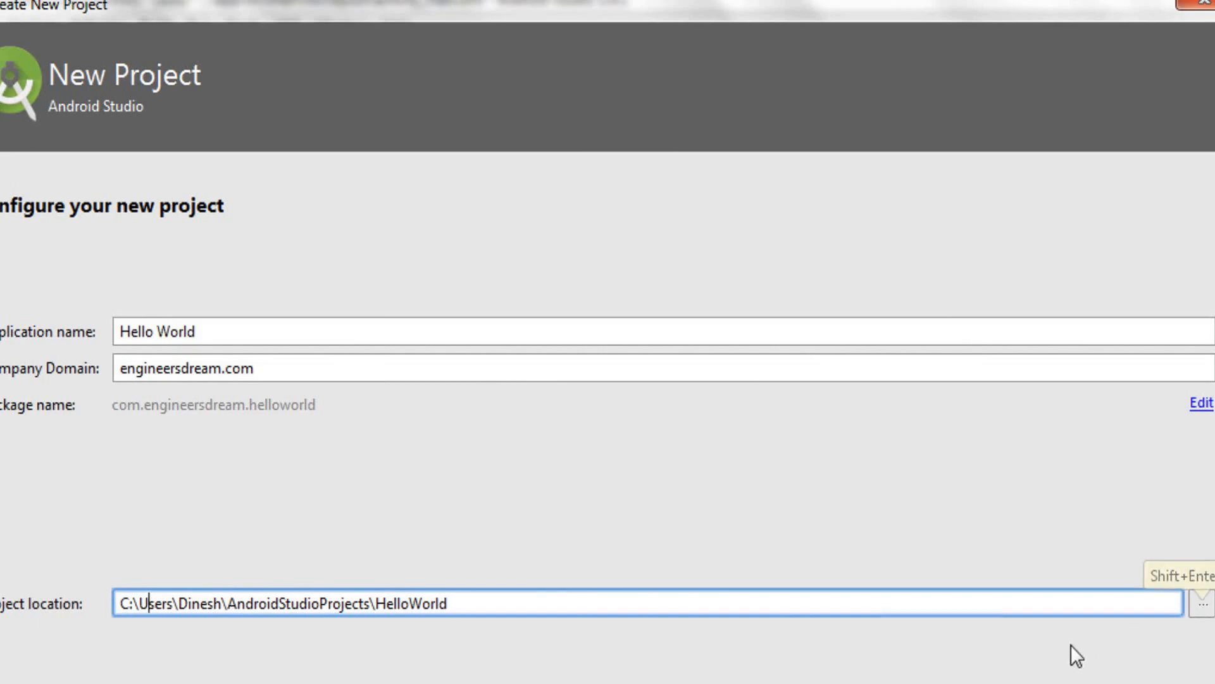
{"action": "mouse_move", "coordinate": [1208, 608]}
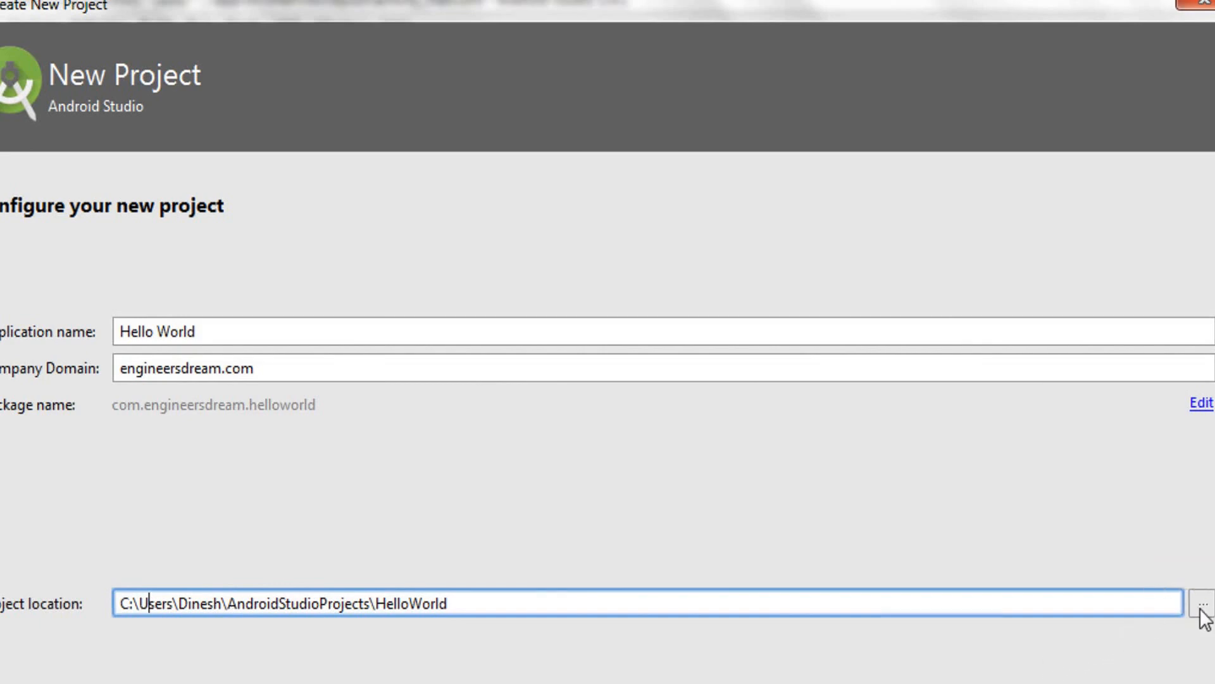
{"action": "mouse_move", "coordinate": [1207, 604]}
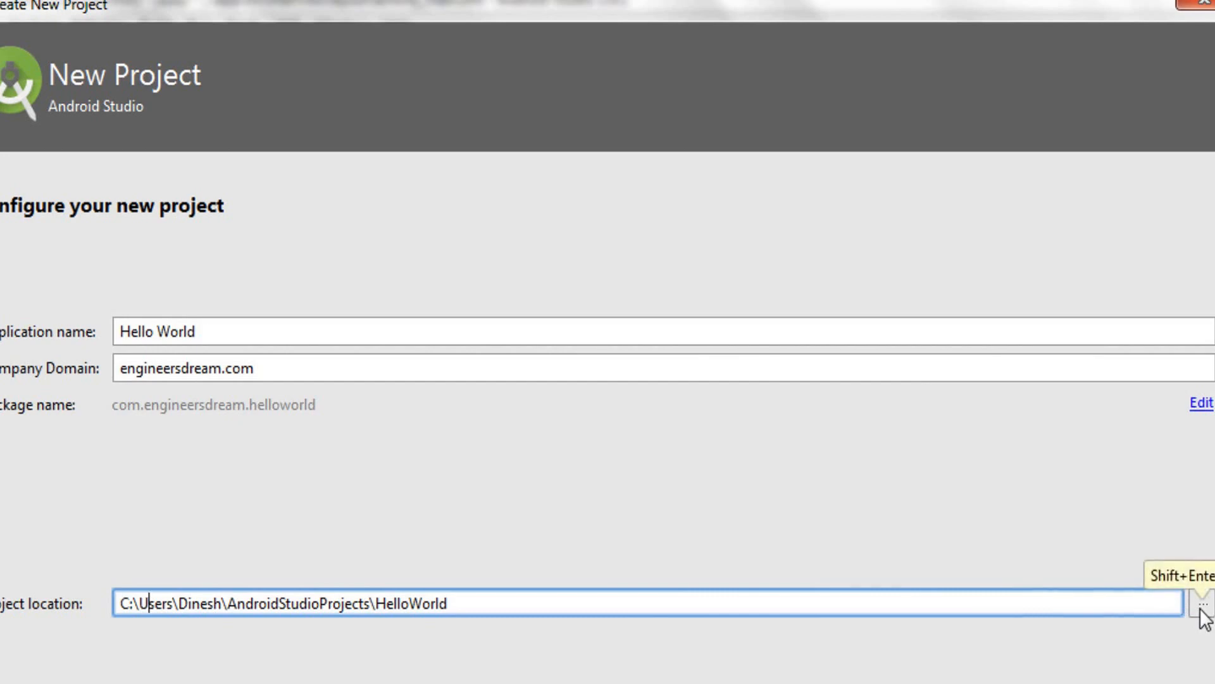
Set the project location to D:\Artiner\AndroidStudioProjects\HelloWorld and advance the wizard
{"action": "type", "text": "D:\\Artiner\\AndroidStudioProjects\\HelloWorld"}
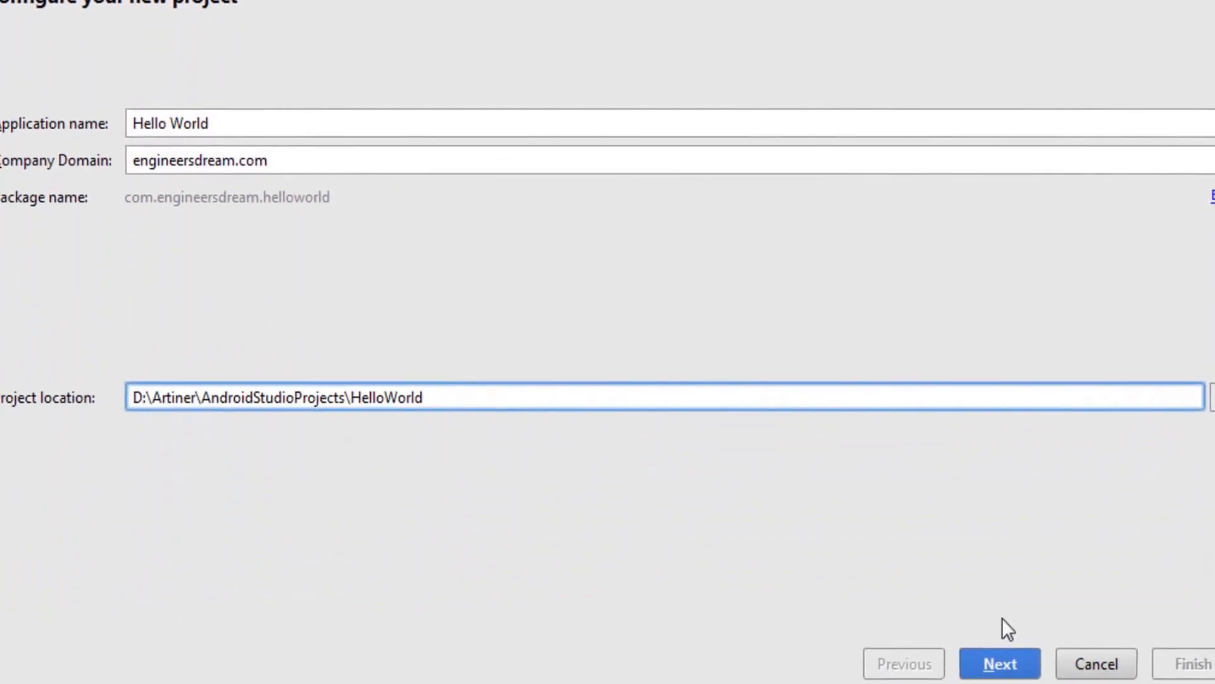
{"action": "left_click", "coordinate": [999, 663]}
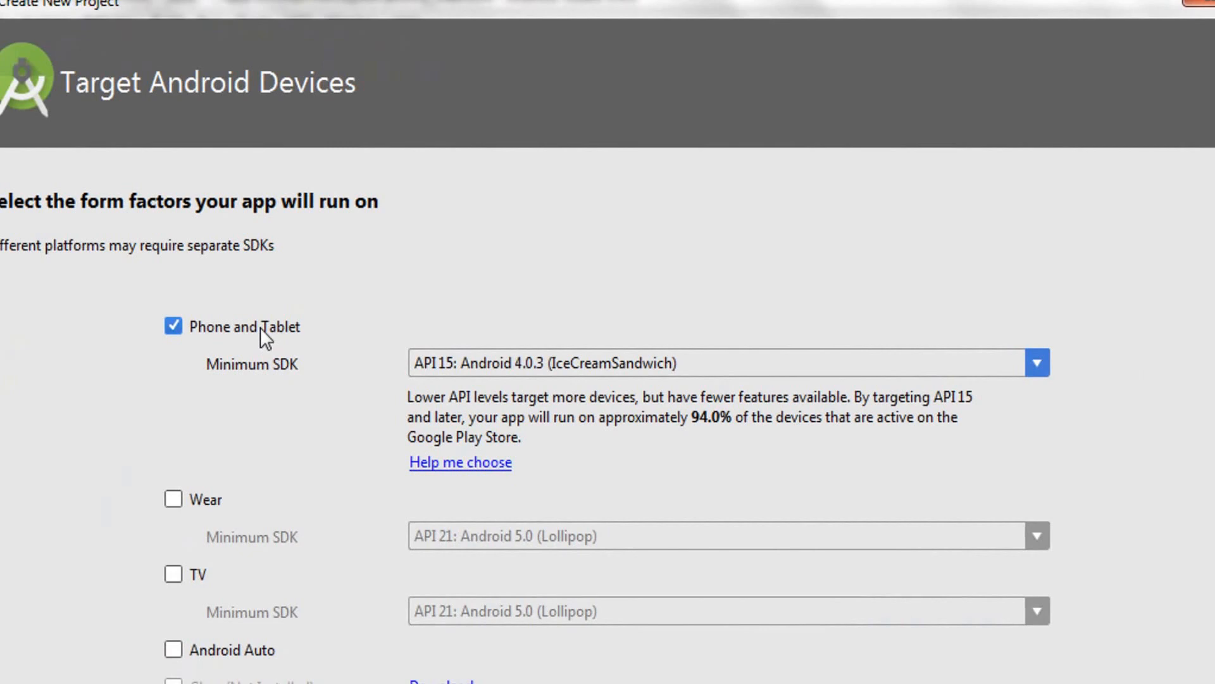
{"action": "mouse_move", "coordinate": [266, 345]}
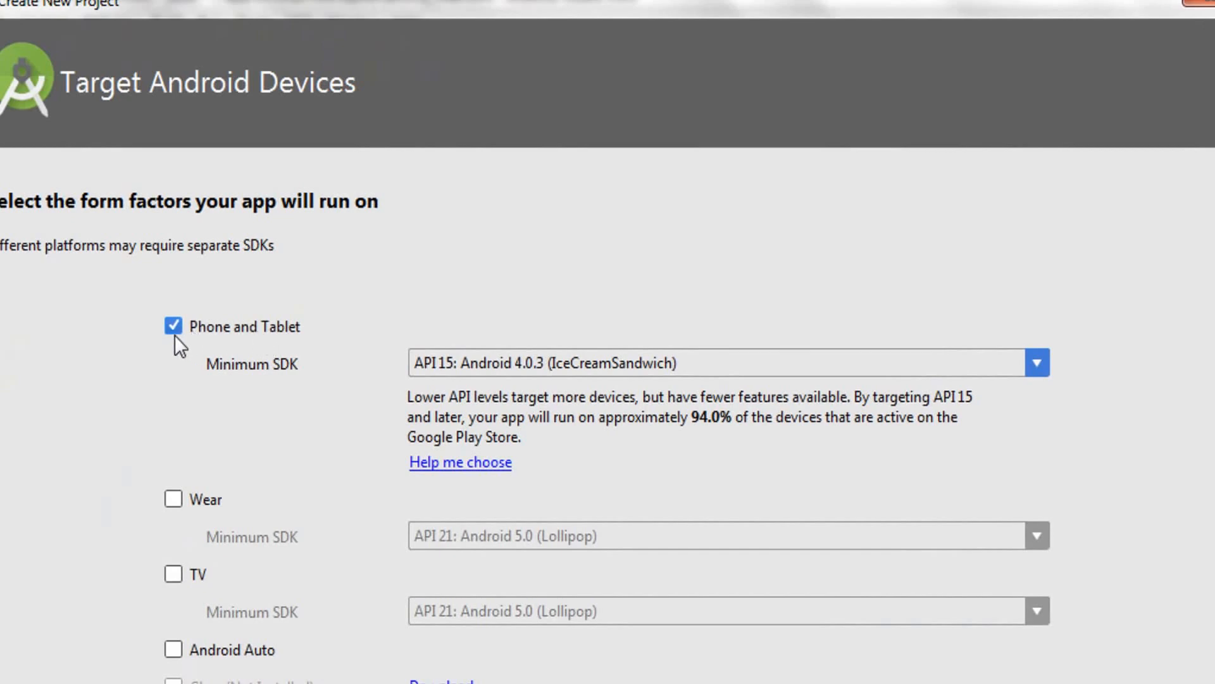
{"action": "mouse_move", "coordinate": [959, 362]}
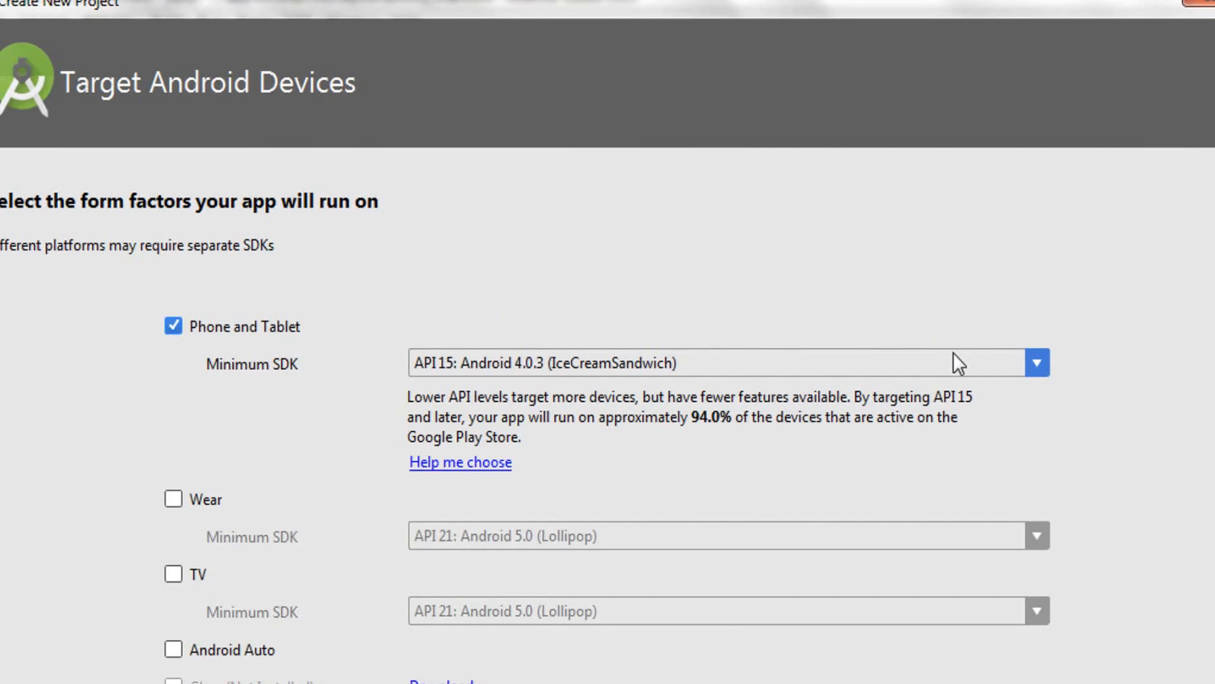
{"action": "mouse_move", "coordinate": [961, 369]}
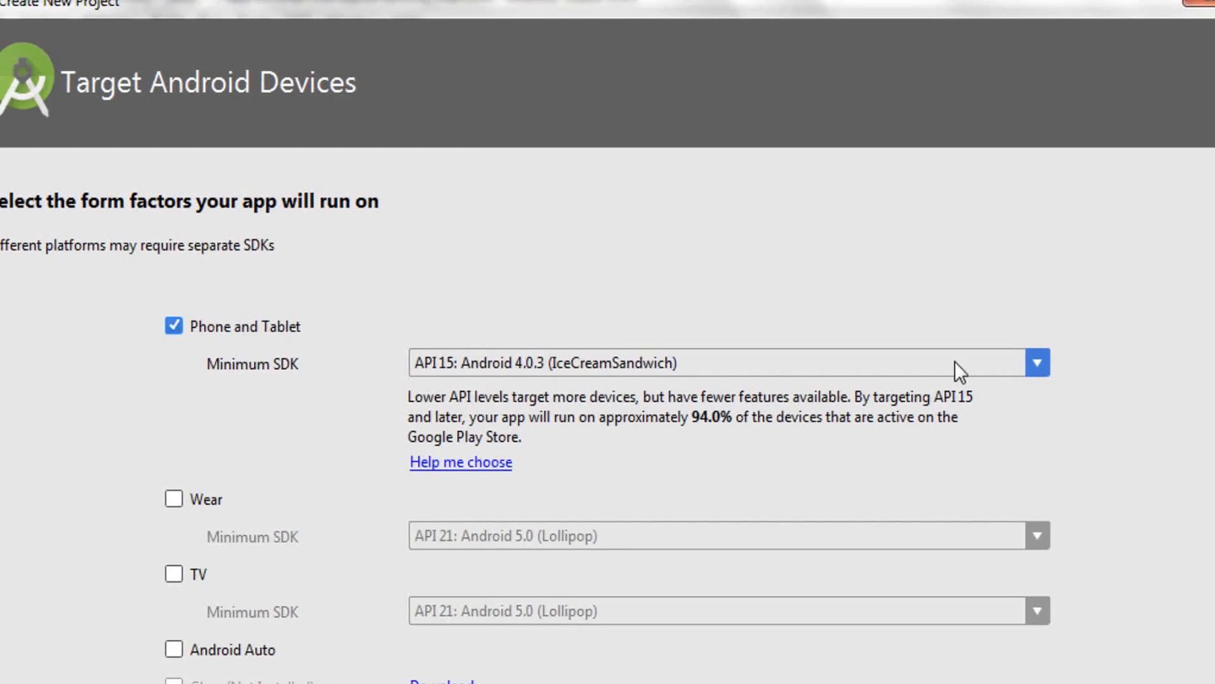
{"action": "left_click", "coordinate": [1037, 362]}
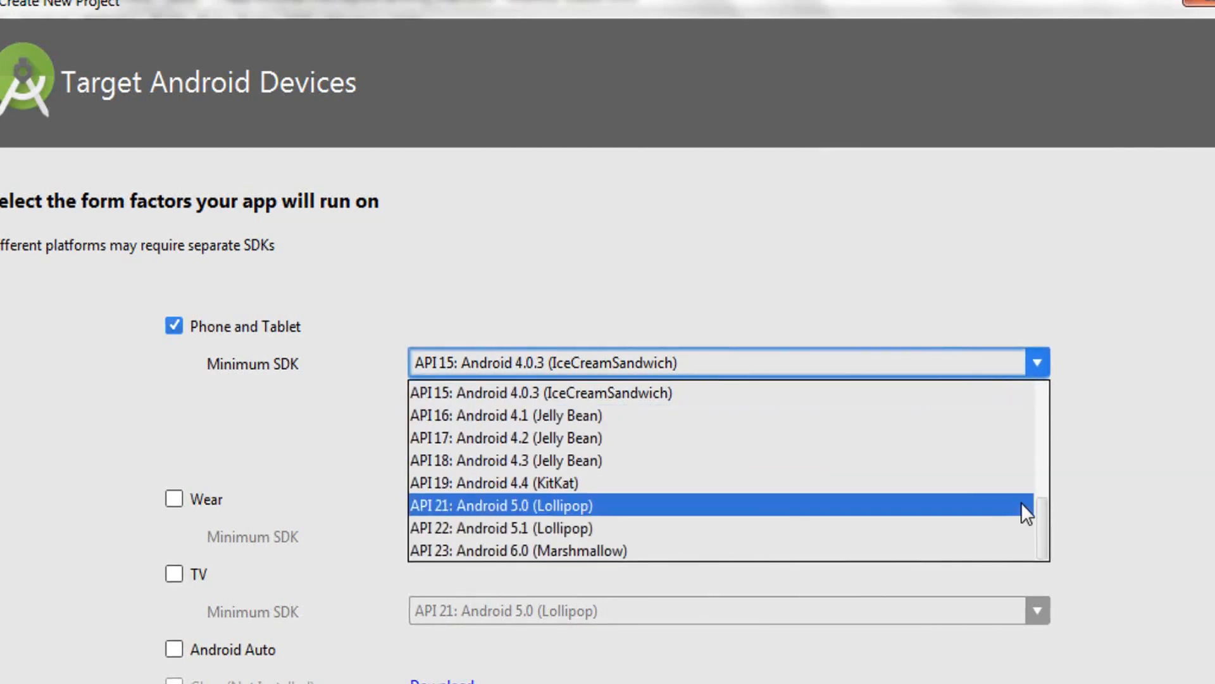
{"action": "mouse_move", "coordinate": [687, 550]}
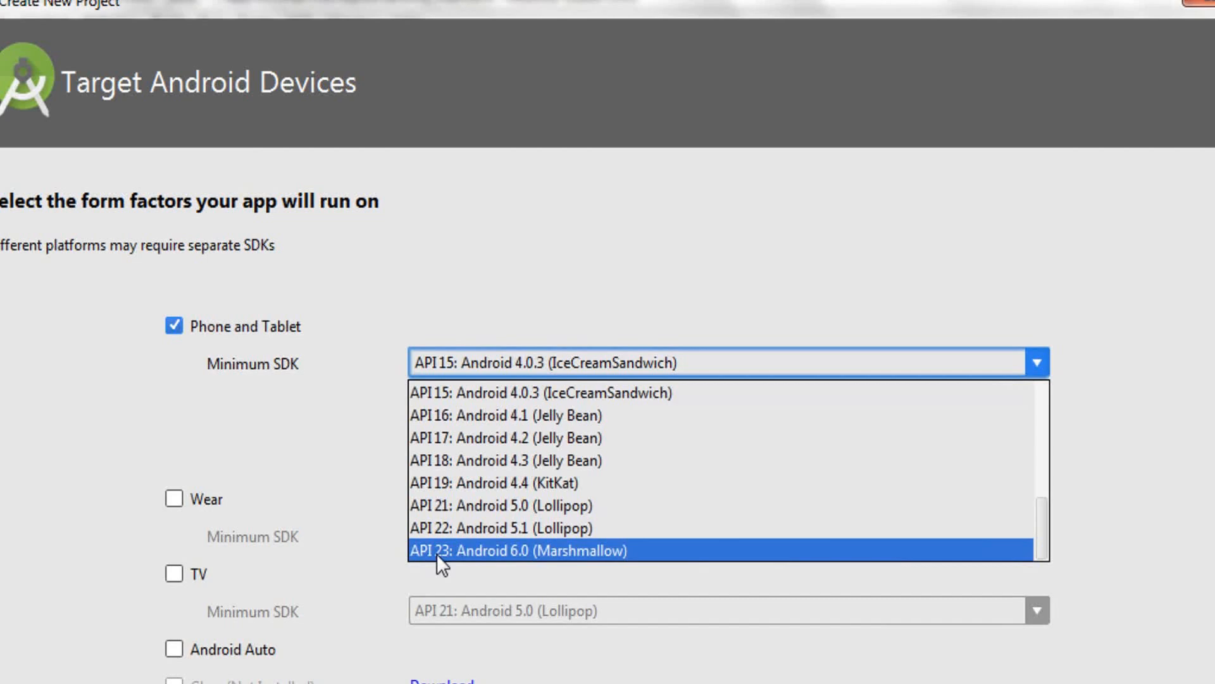
{"action": "mouse_move", "coordinate": [502, 564]}
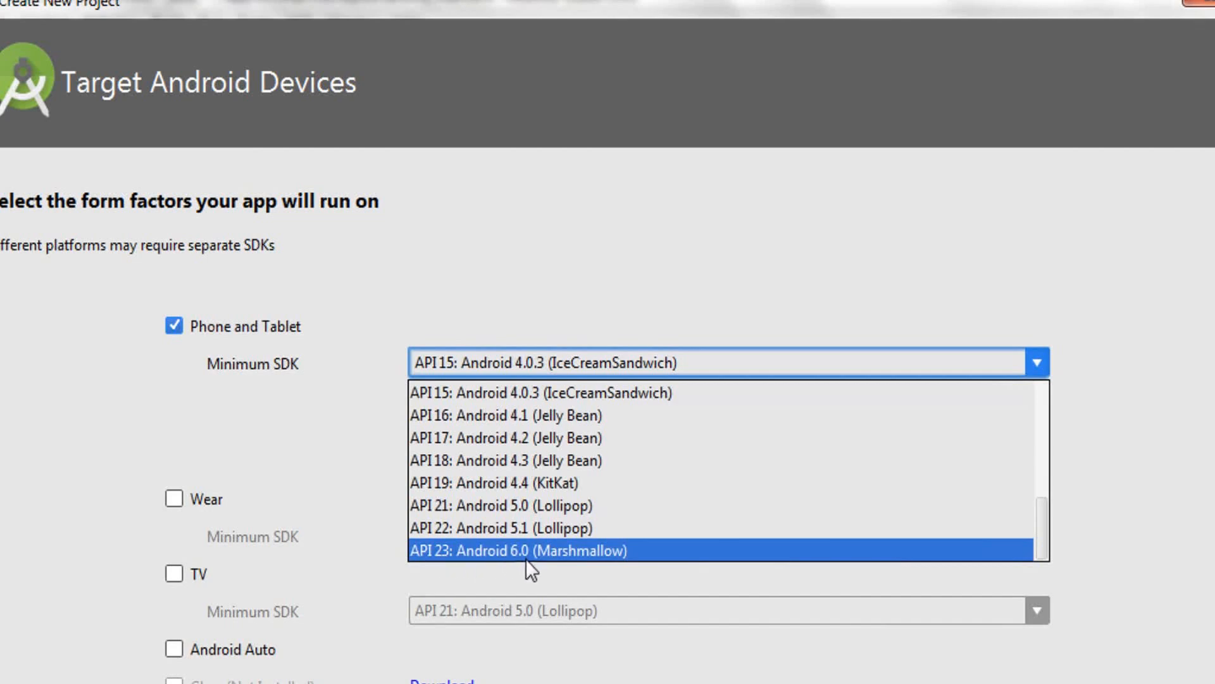
{"action": "mouse_move", "coordinate": [558, 566]}
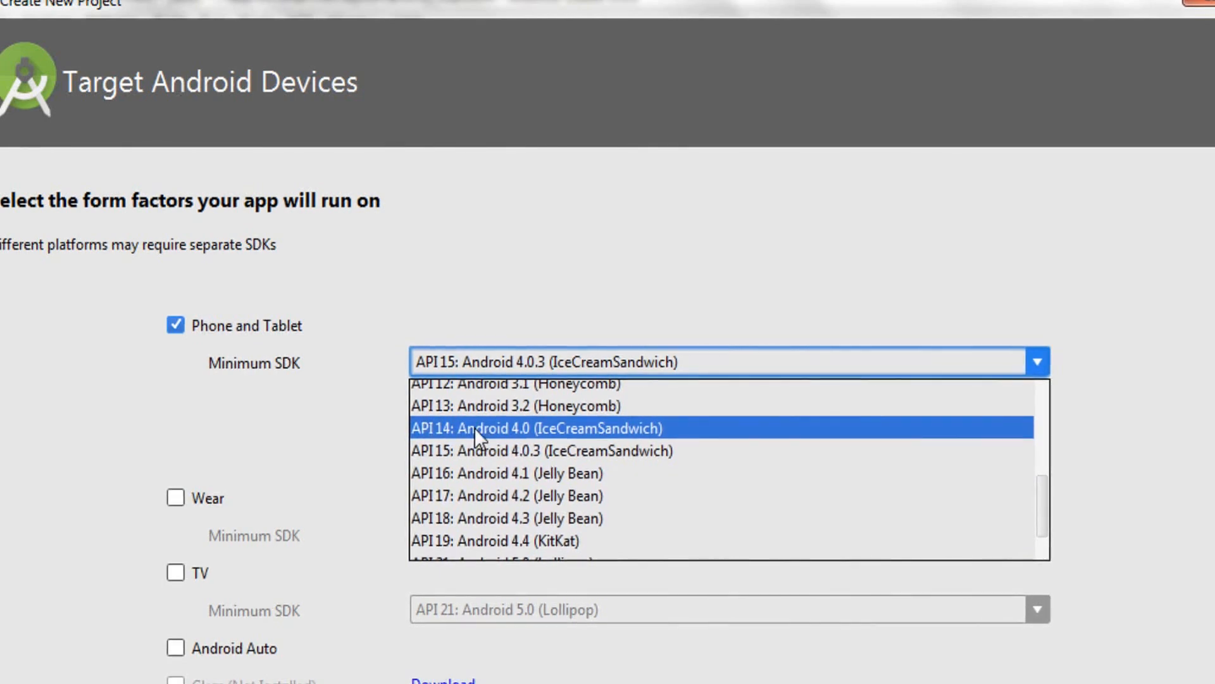
{"action": "mouse_move", "coordinate": [500, 443]}
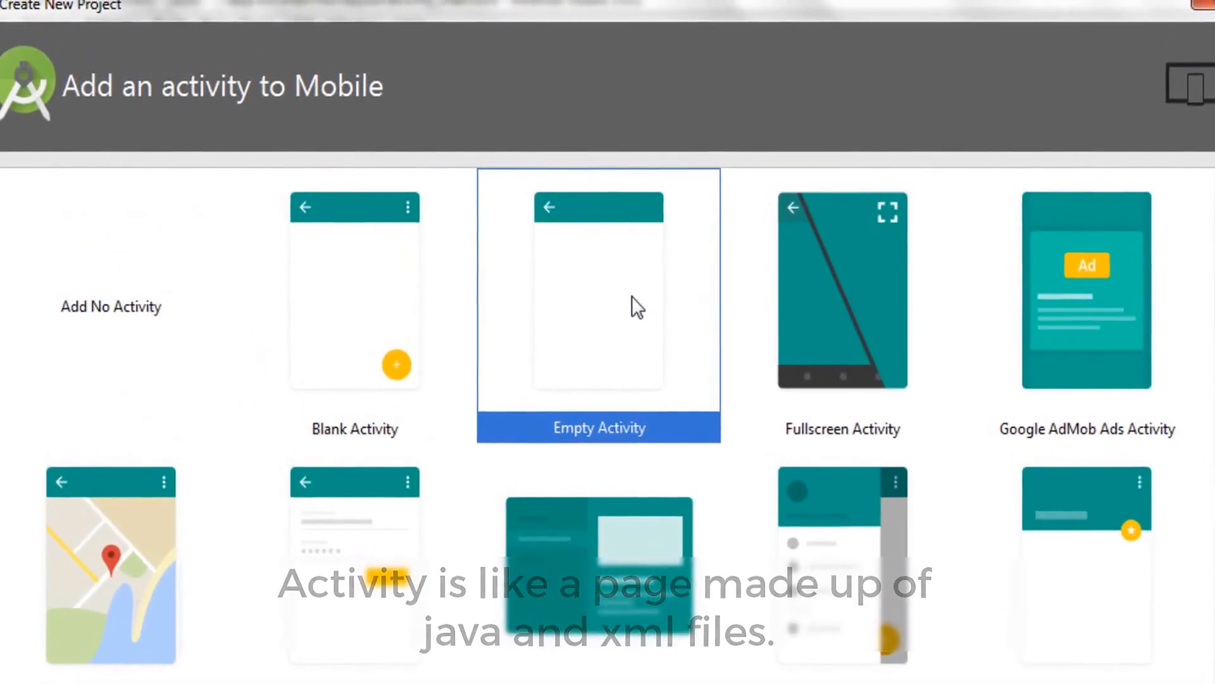
Pick the Empty Activity template and proceed to customization
{"action": "scroll", "scroll_direction": "down", "scroll_amount": 3}
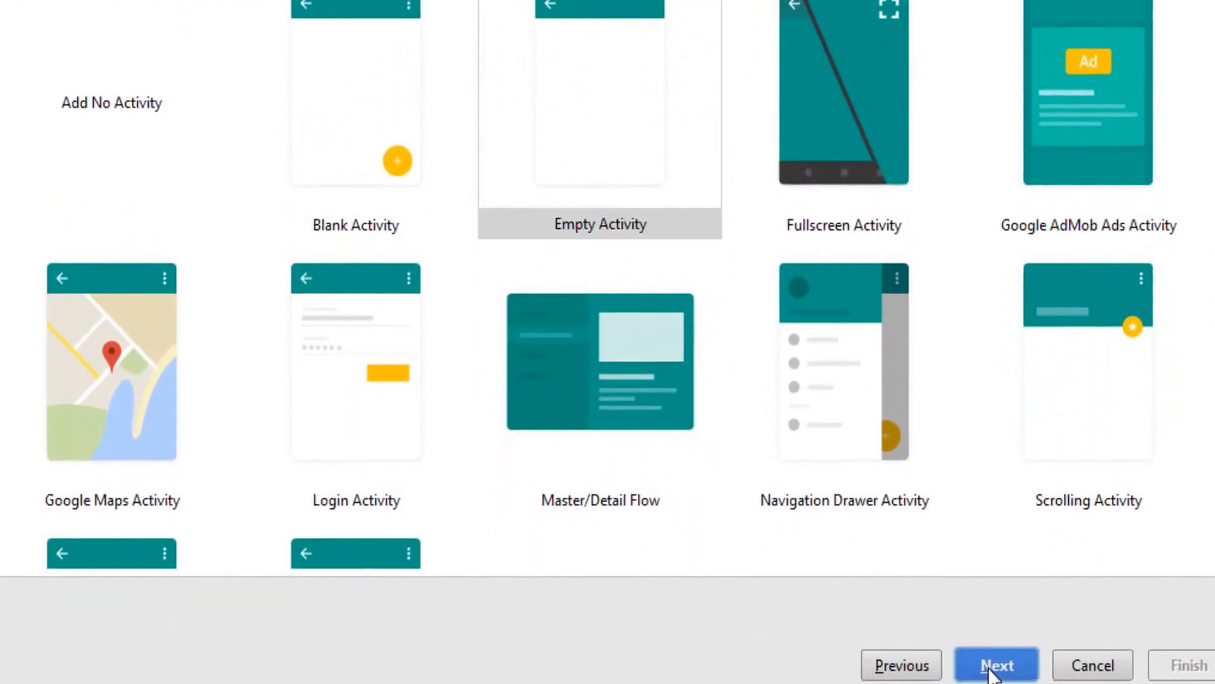
{"action": "left_click", "coordinate": [996, 665]}
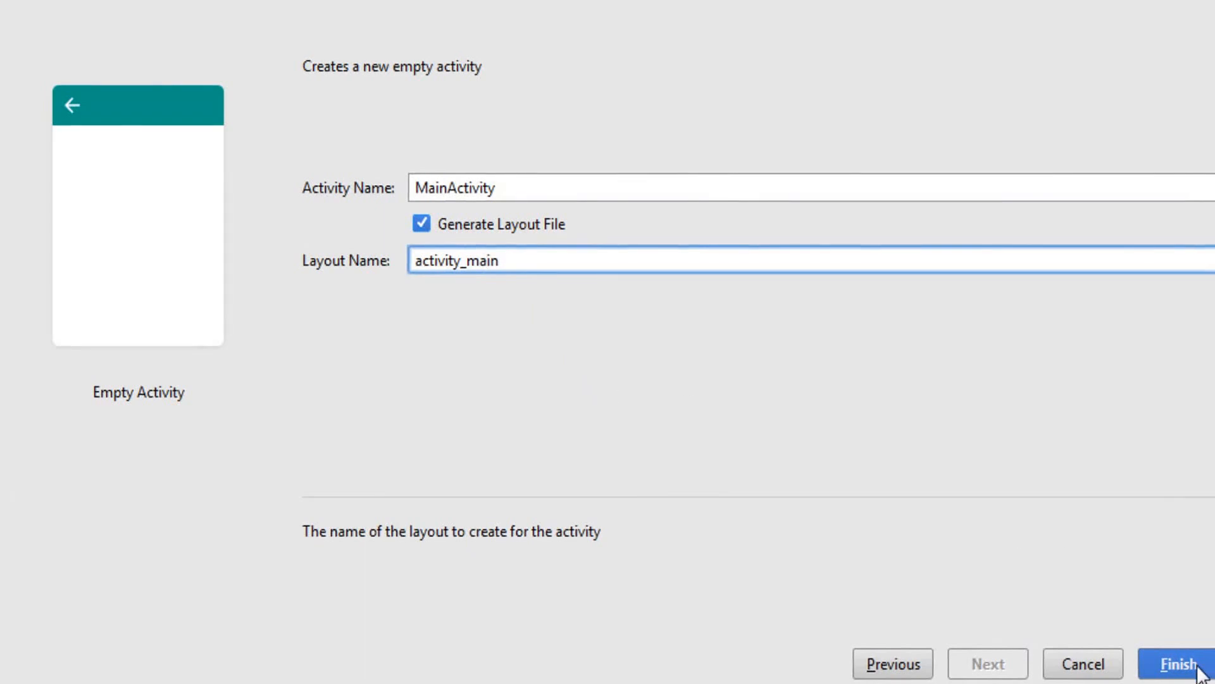
Finish the wizard, keeping MainActivity and the activity_main layout
{"action": "left_click", "coordinate": [1178, 663]}
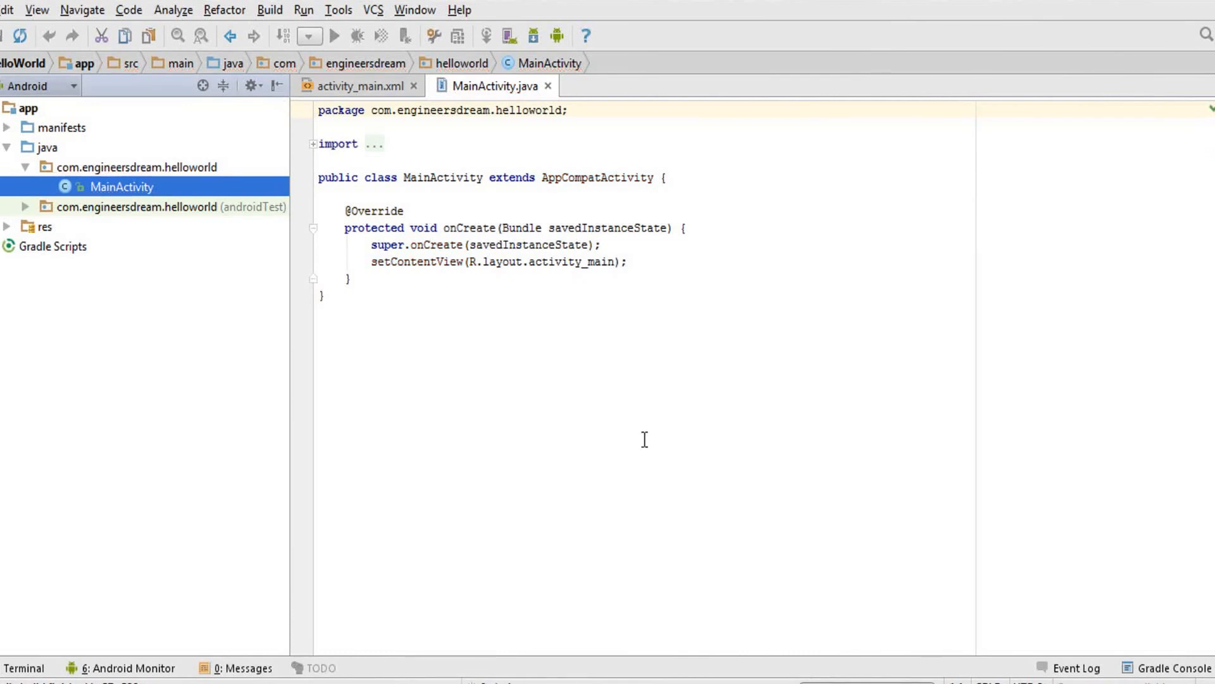
{"action": "mouse_move", "coordinate": [800, 623]}
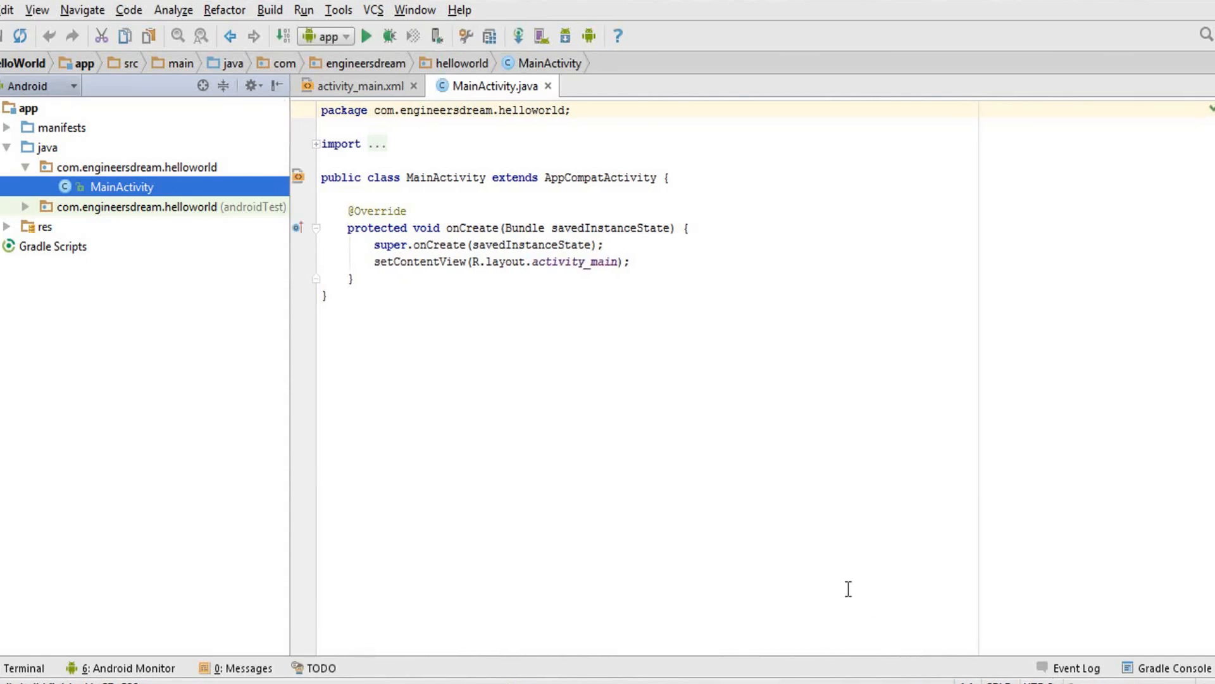
{"action": "mouse_move", "coordinate": [895, 679]}
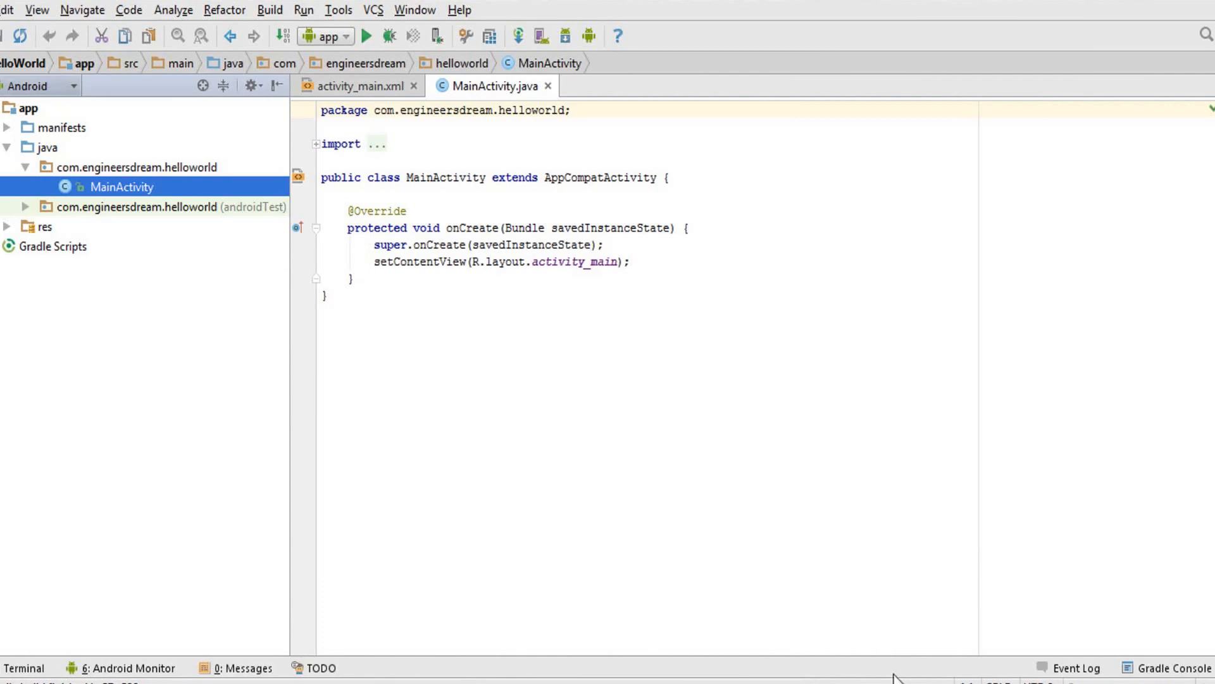
{"action": "mouse_move", "coordinate": [631, 435]}
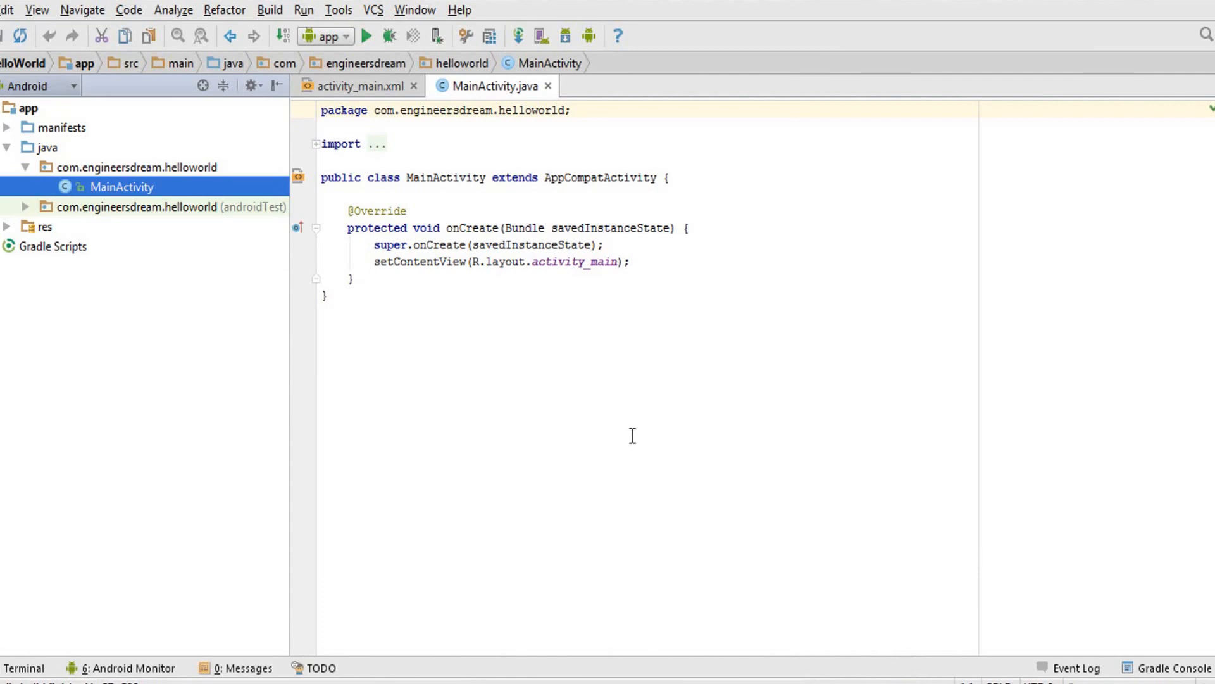
{"action": "mouse_move", "coordinate": [445, 295]}
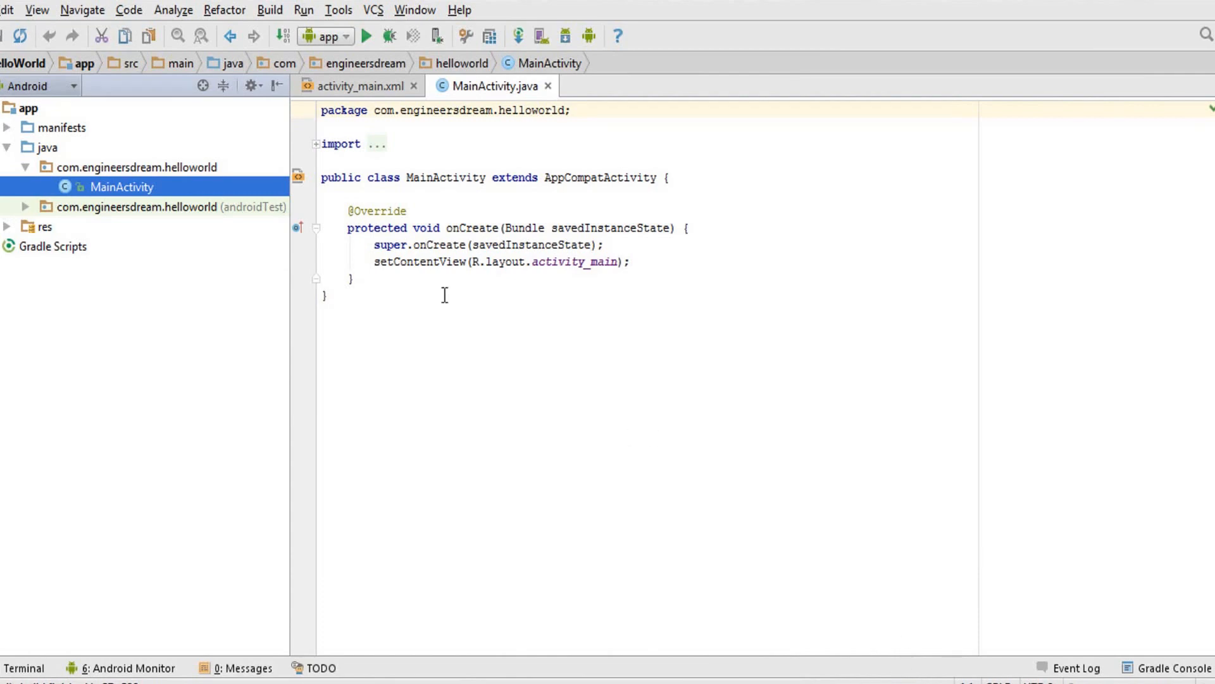